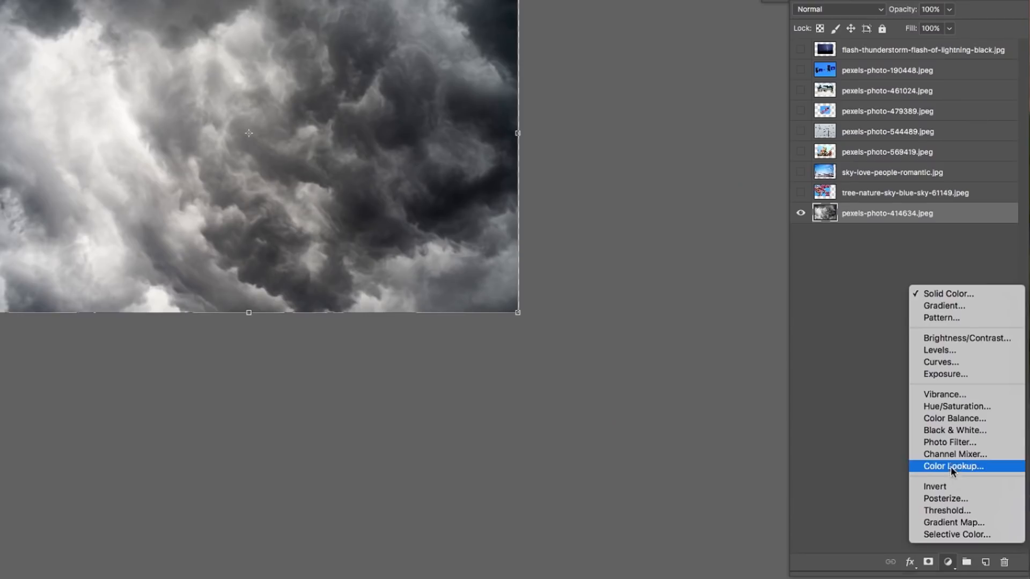
Add a Black & White adjustment layer and stack the duplicated clouds copy above Layer 1 ready for blending.
click(955, 431)
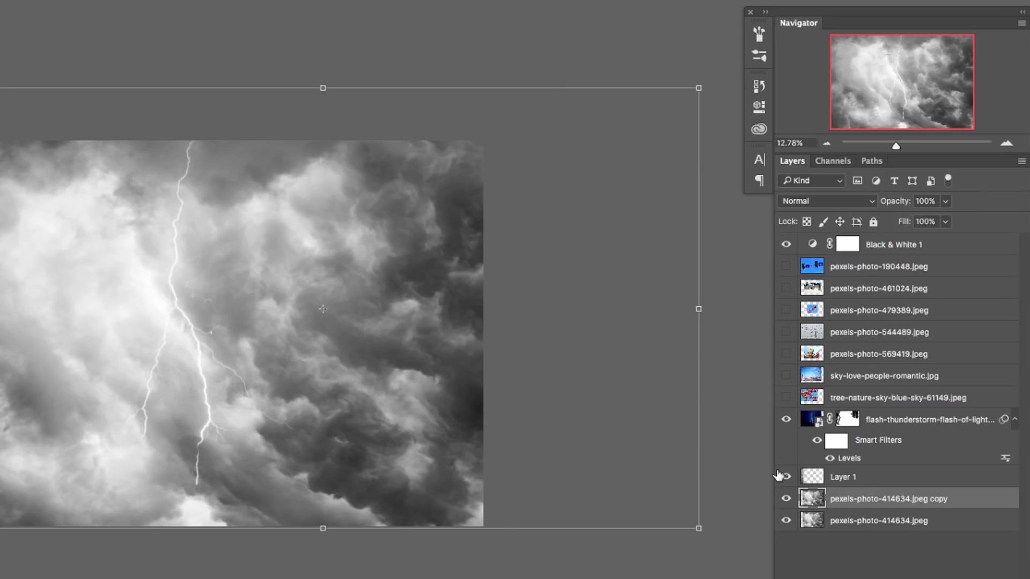
click(826, 200)
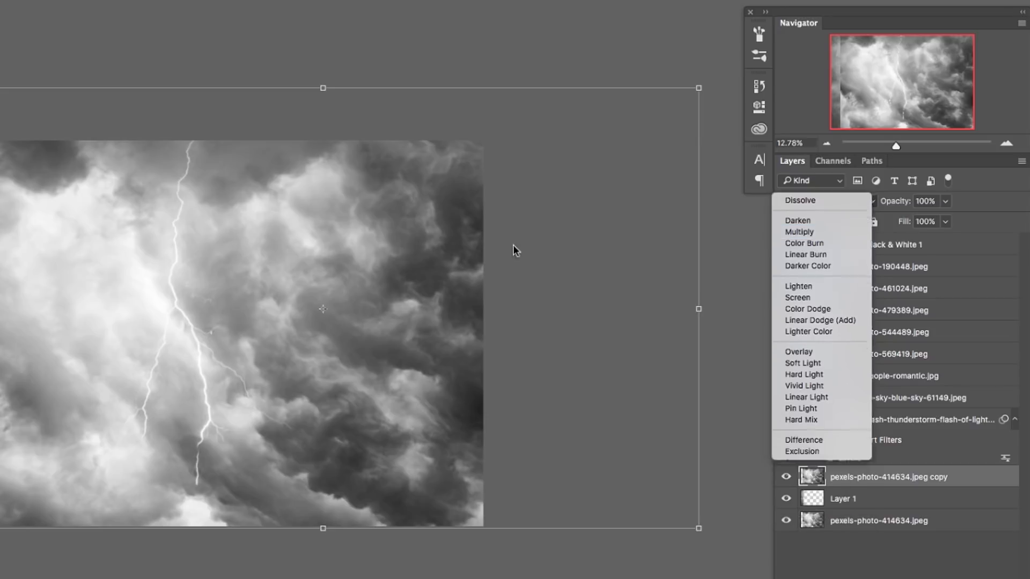
click(799, 232)
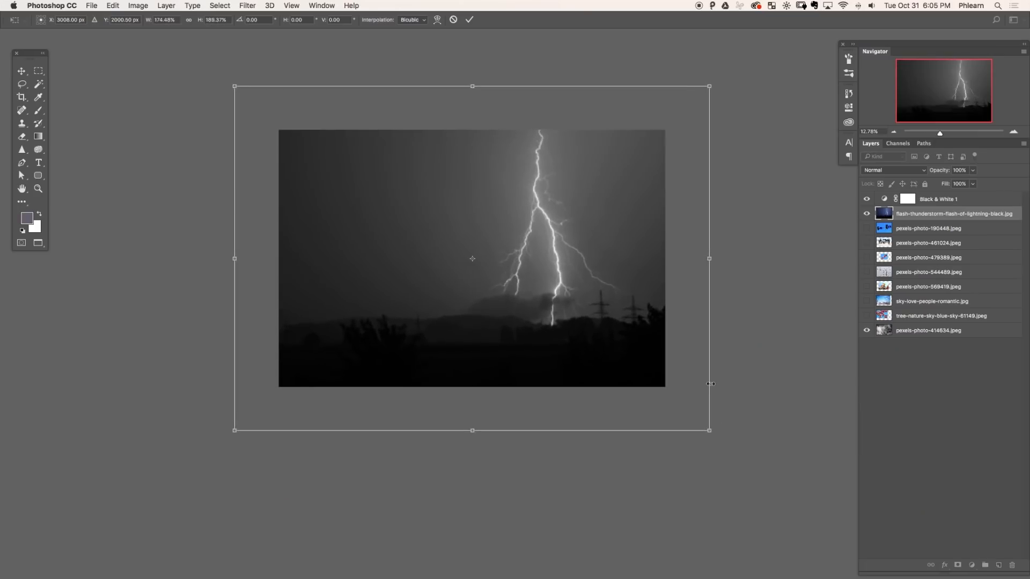
Scale the lightning photo, blend it with Screen, and raise the Levels input black to 54.
click(893, 170)
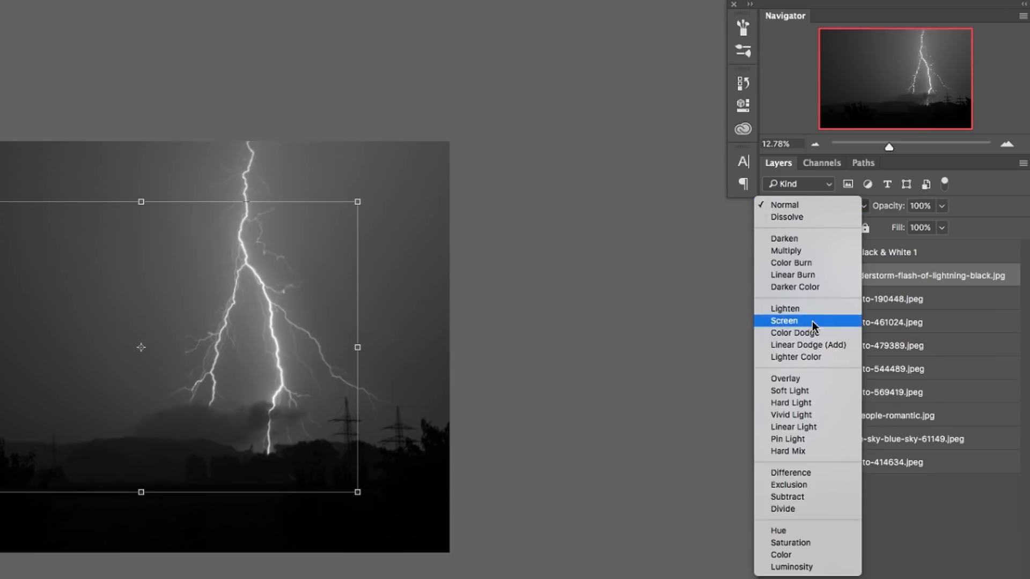
click(783, 321)
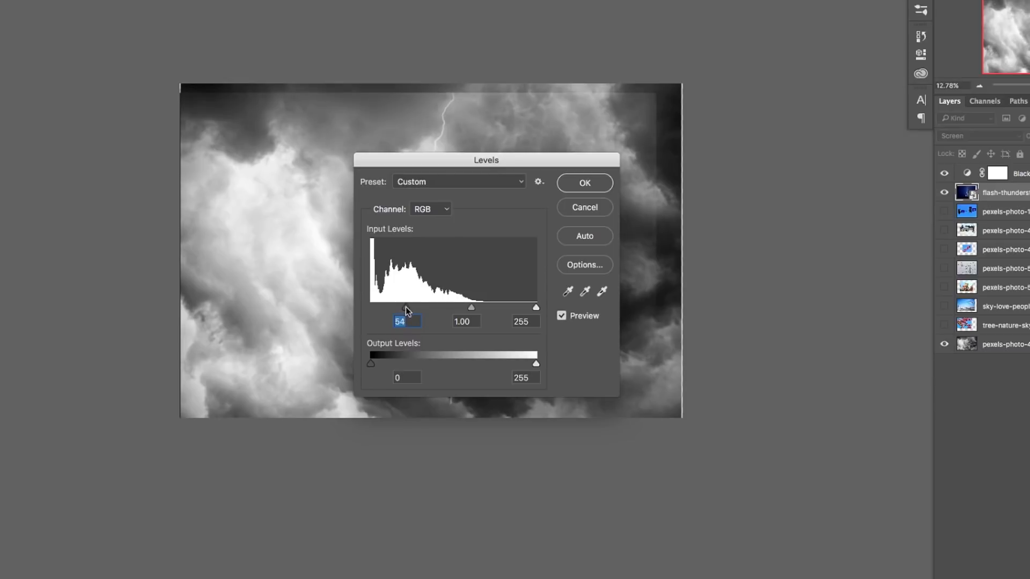
click(583, 182)
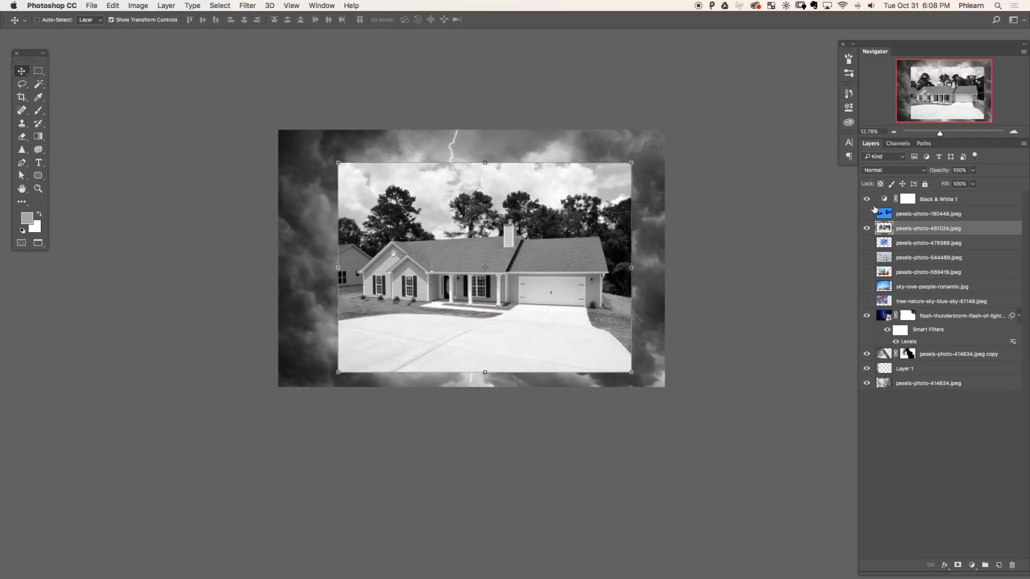
Push the duplicated Blue channel's Levels so sky goes white and trees go black, then load it as a selection.
click(898, 142)
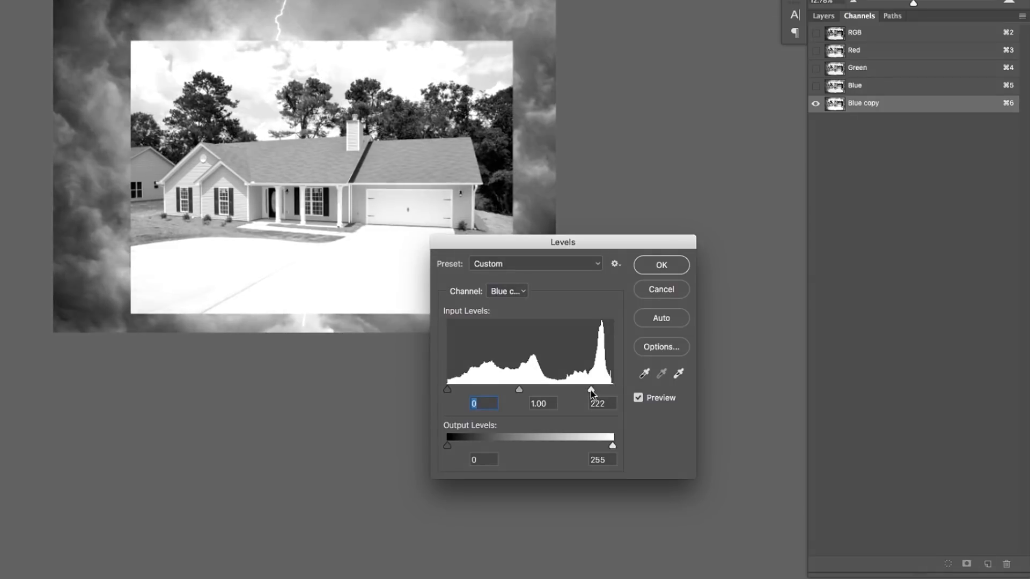
drag(589, 390, 561, 390)
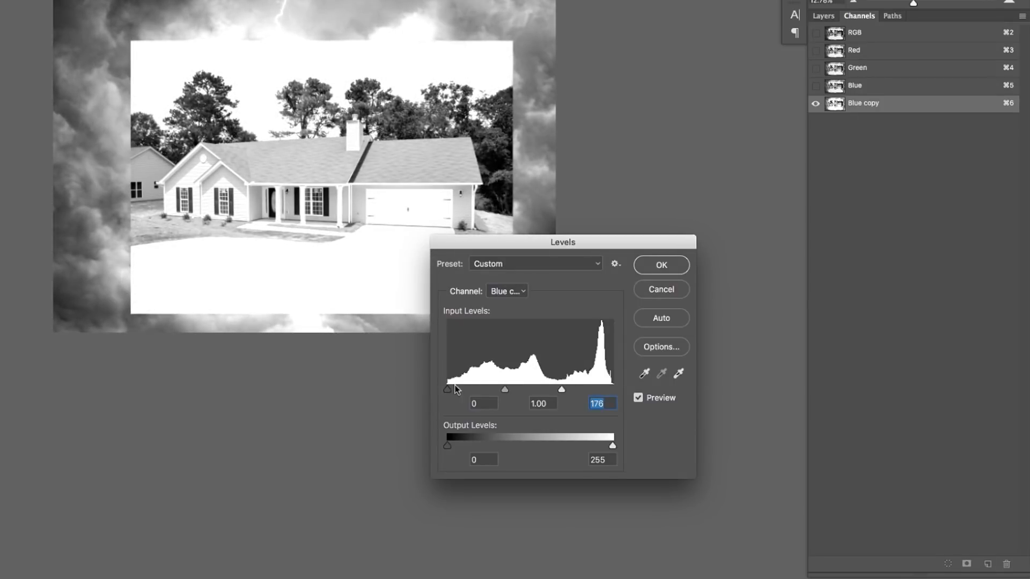
drag(448, 388, 471, 389)
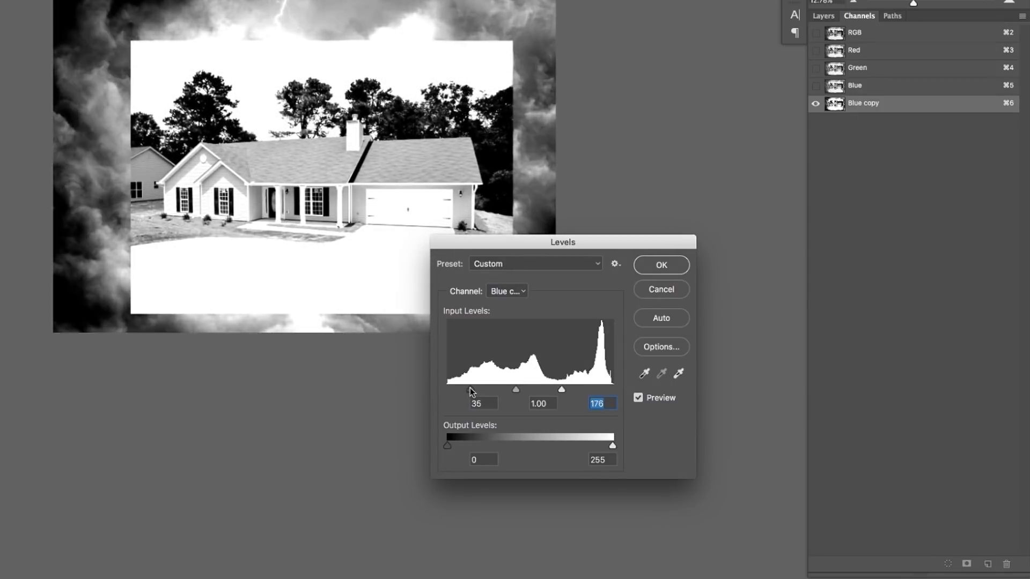
click(660, 265)
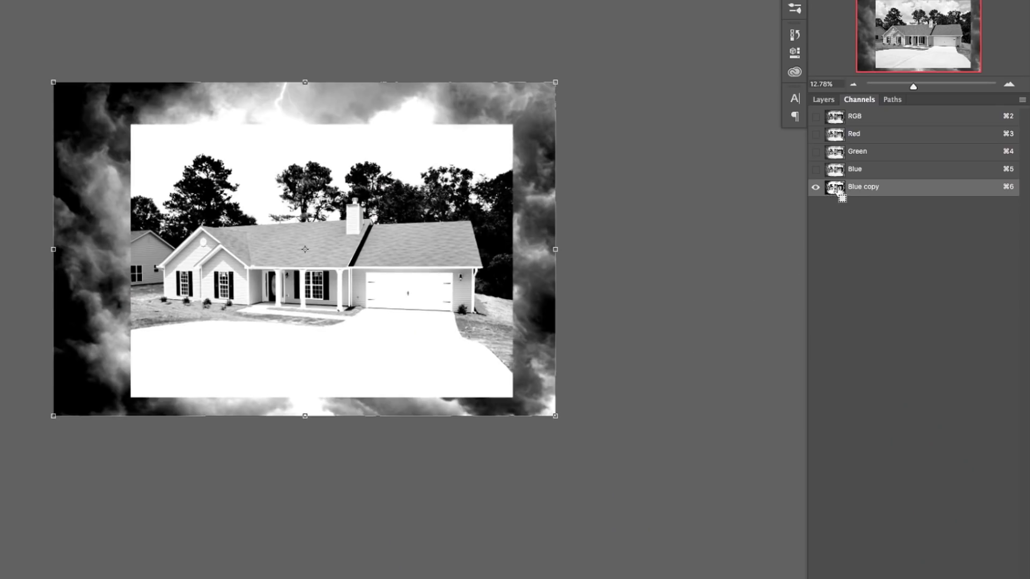
click(823, 99)
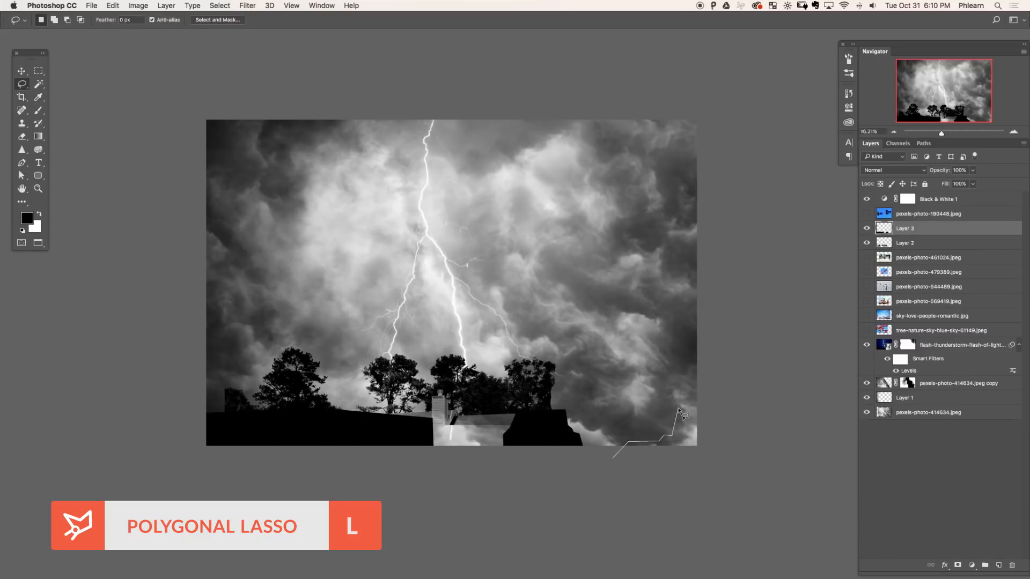
Close a Polygonal Lasso selection along the bottom edge to clean up the silhouette.
click(647, 499)
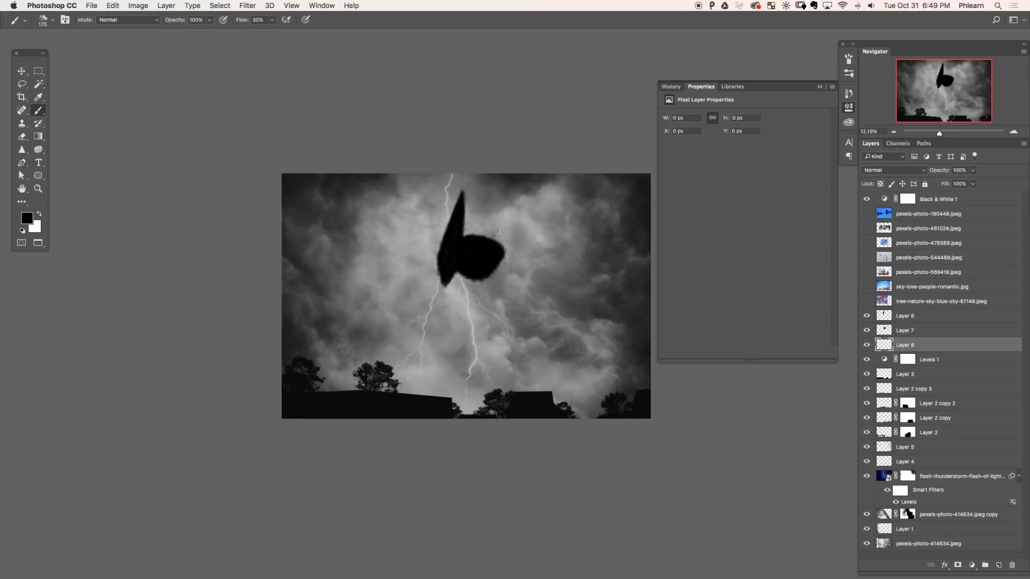
Brush the monster's legs into the clouds with black and lower the duplicated monster layer's opacity.
drag(477, 244, 535, 198)
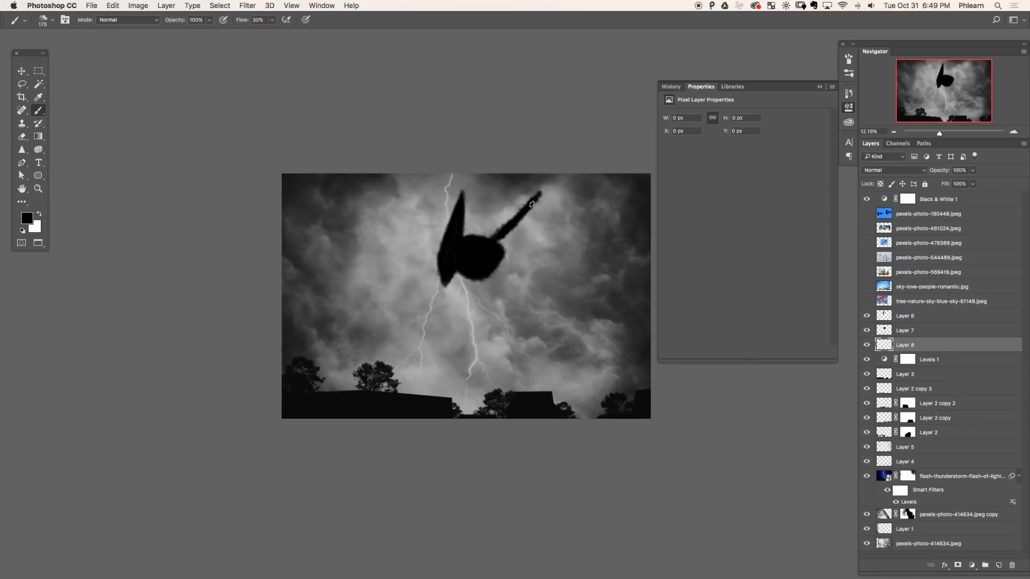
drag(526, 198, 614, 227)
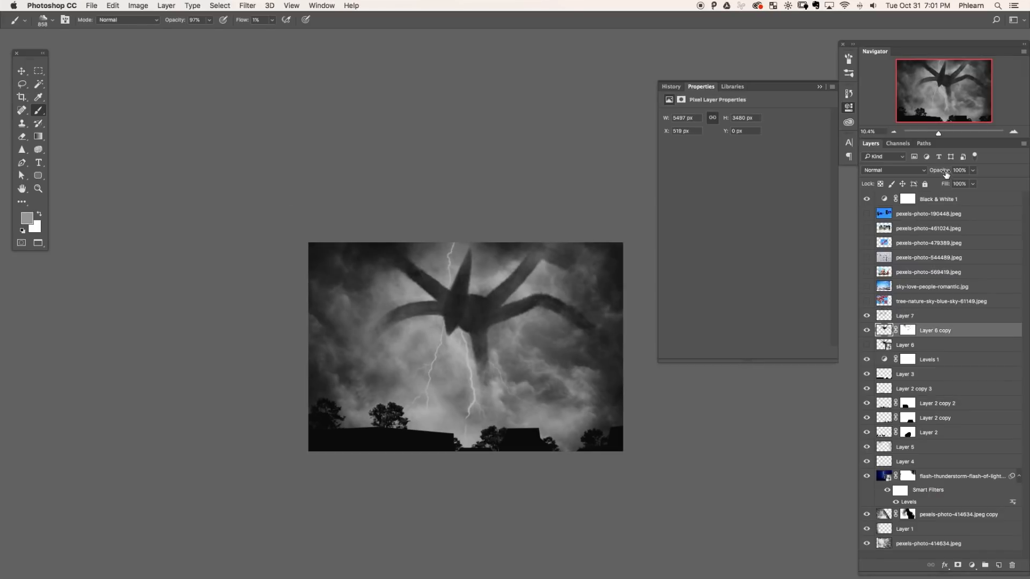
click(955, 567)
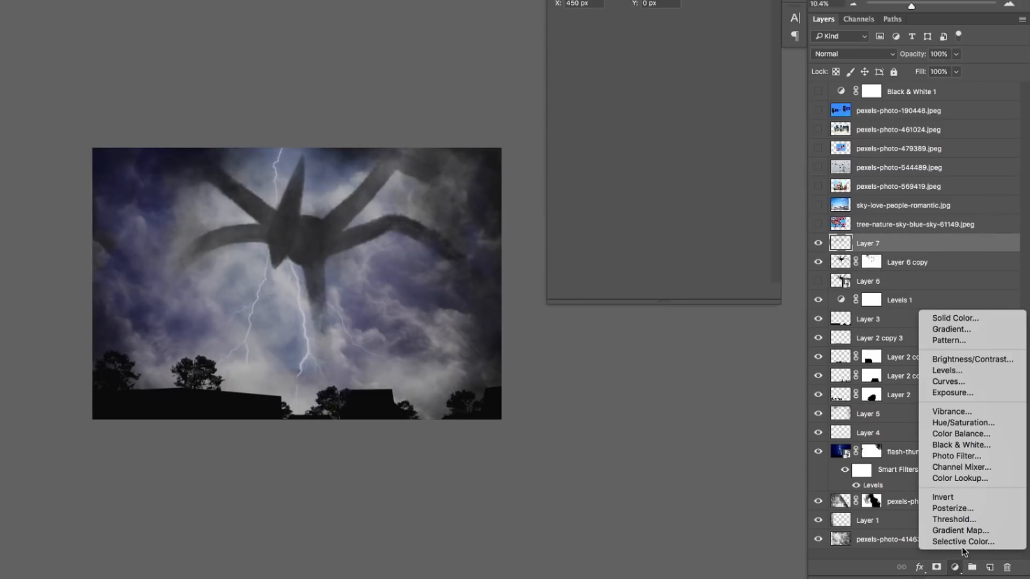
Add a Gradient Map with a very dark red shadow stop and a peach stop shifted toward the highlights.
click(961, 530)
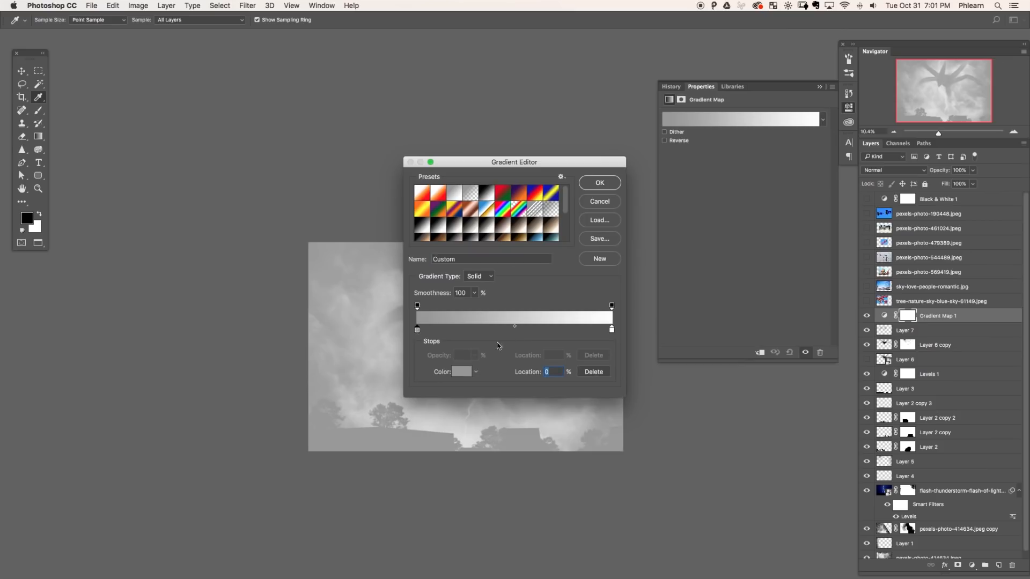
click(462, 373)
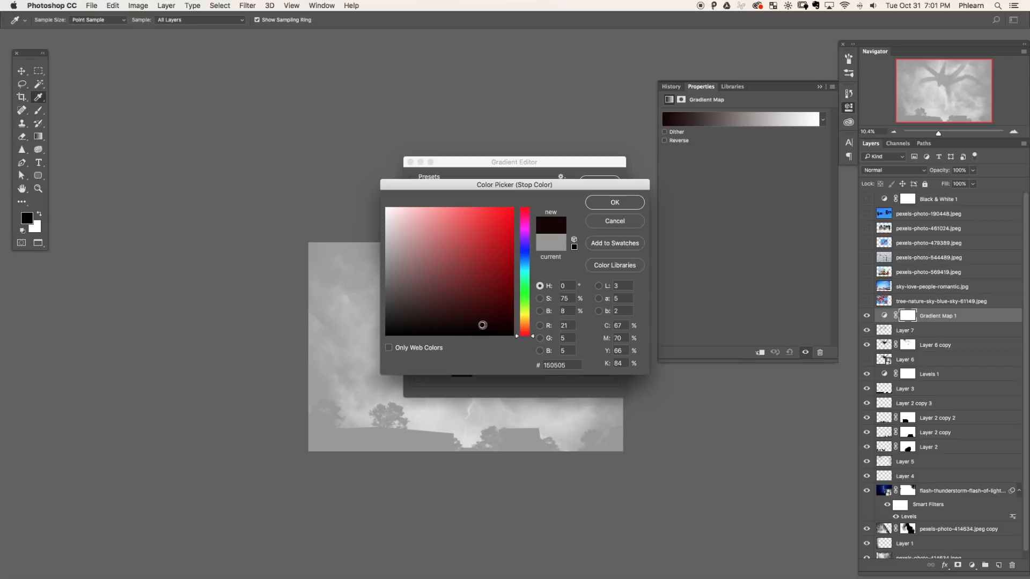
click(614, 202)
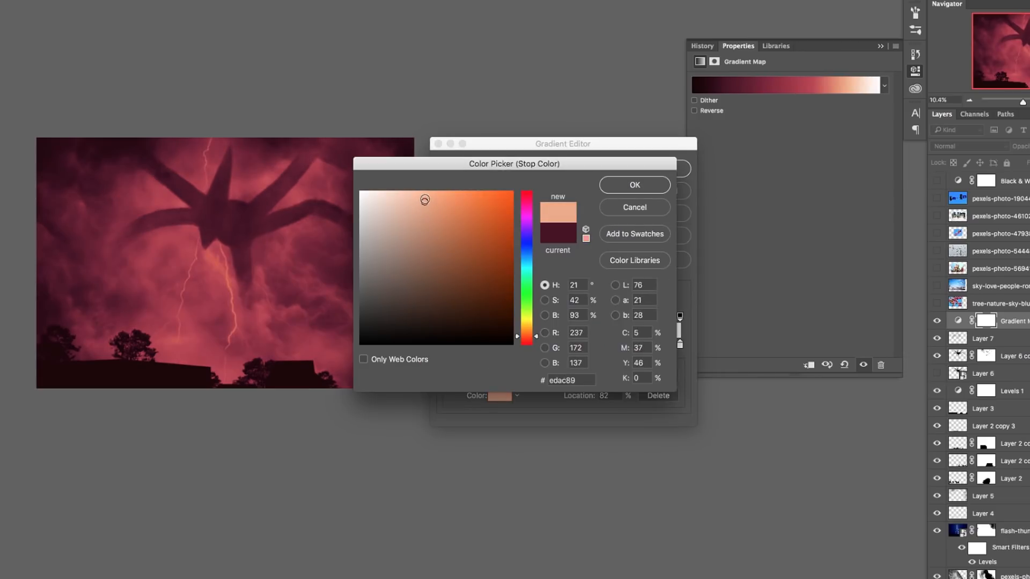
click(633, 184)
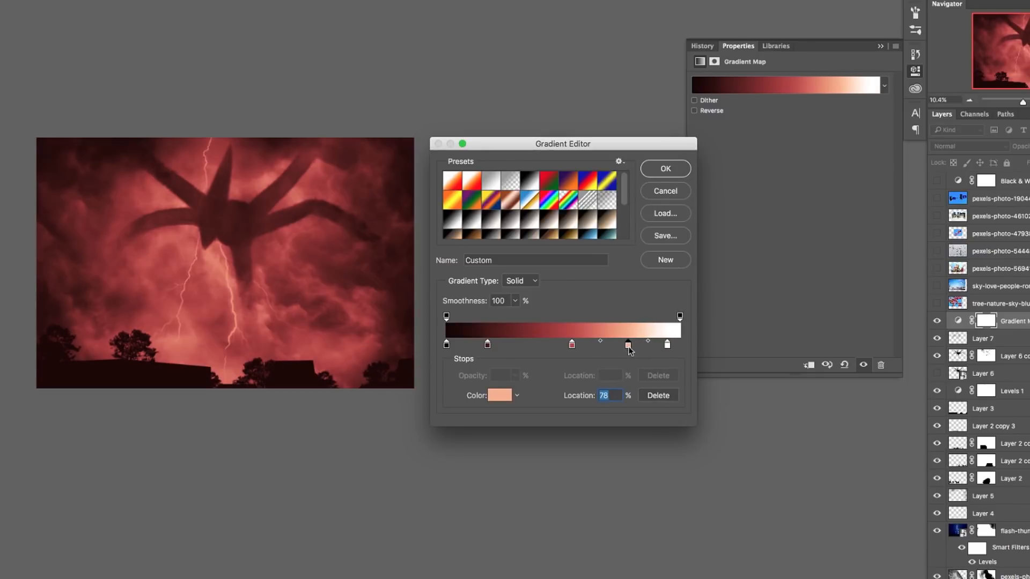
drag(627, 344, 616, 344)
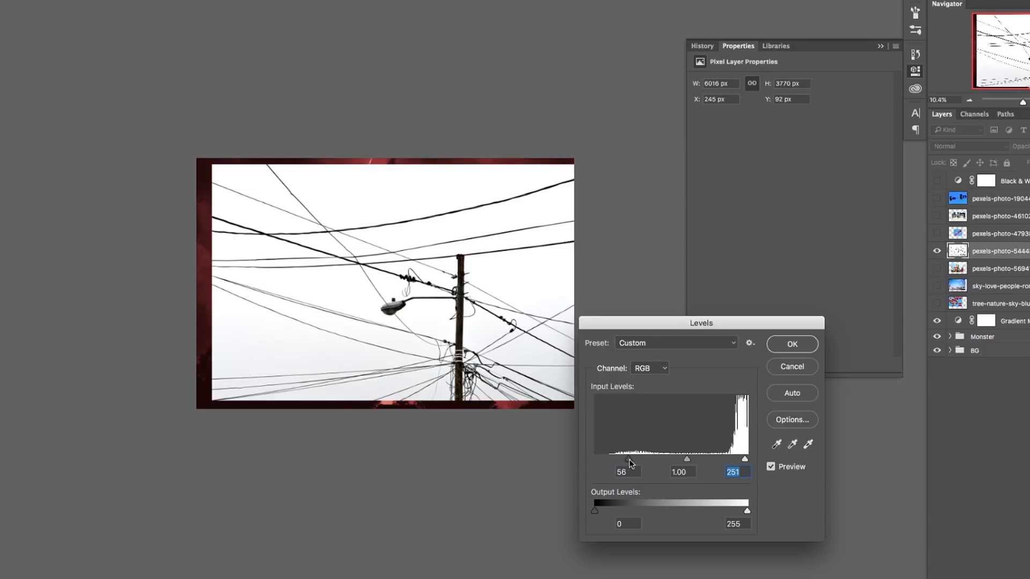
Darken the power-line photo with Levels, enlarge it over the scene and transform the wires copy.
click(791, 344)
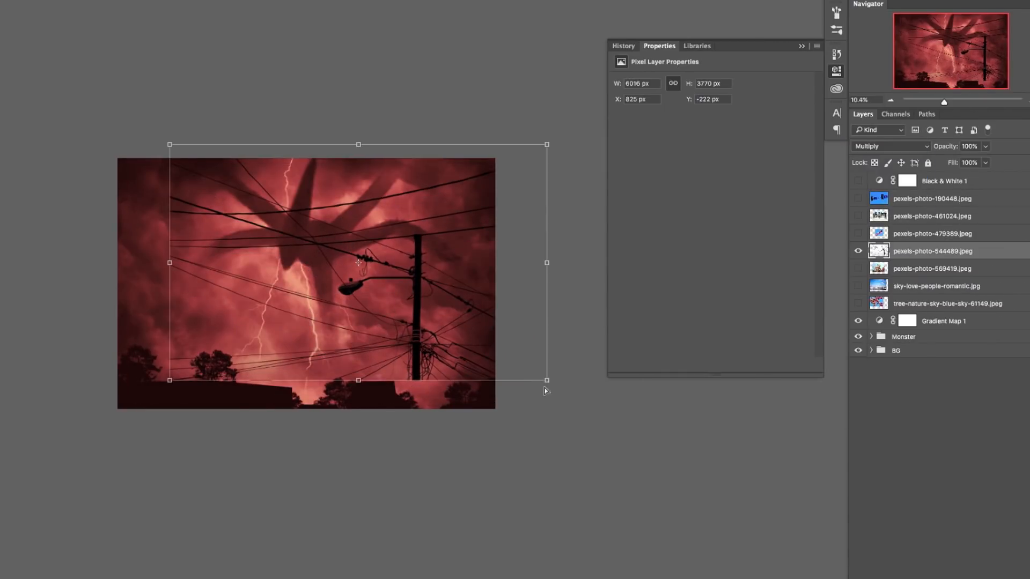
drag(547, 381, 678, 412)
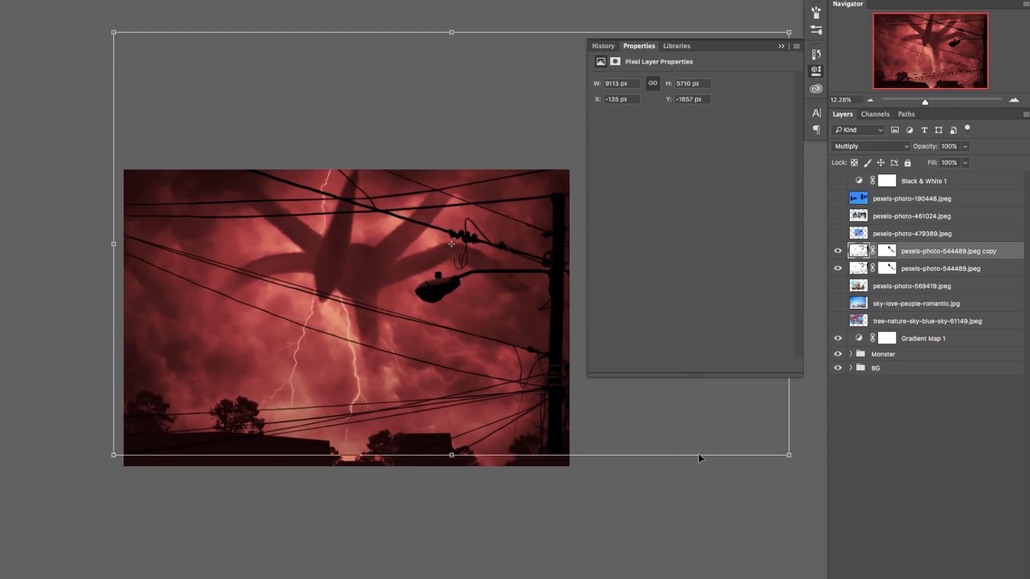
right_click(384, 424)
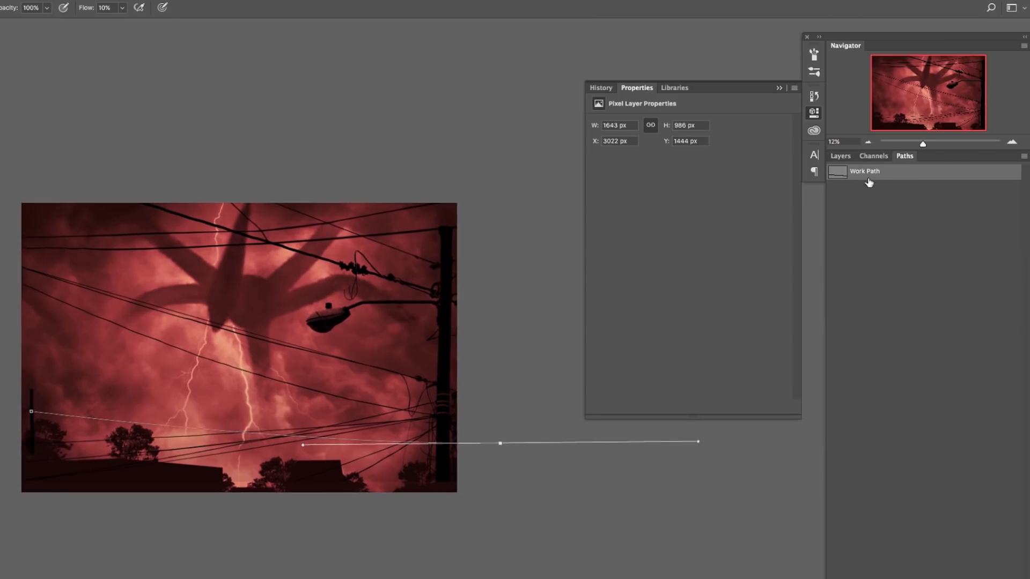
Stroke the drawn Pen path as a black wire and bring up path options for the next curved wire.
right_click(865, 171)
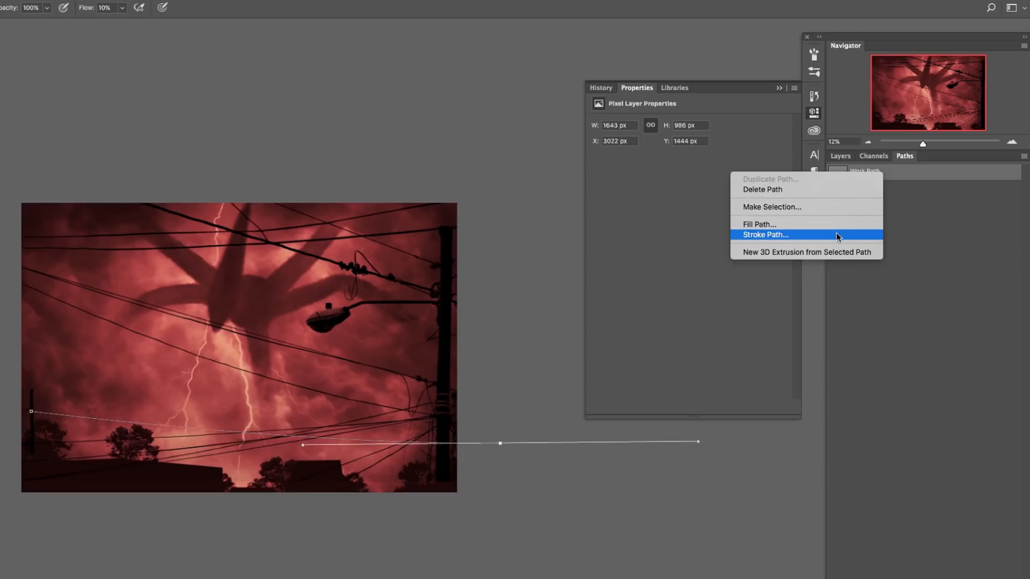
click(765, 235)
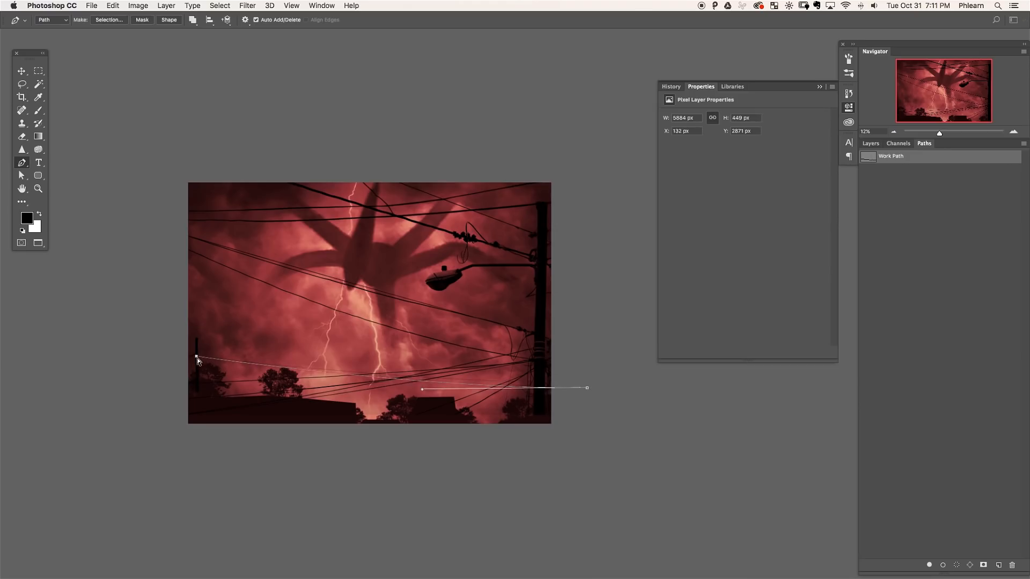
right_click(891, 157)
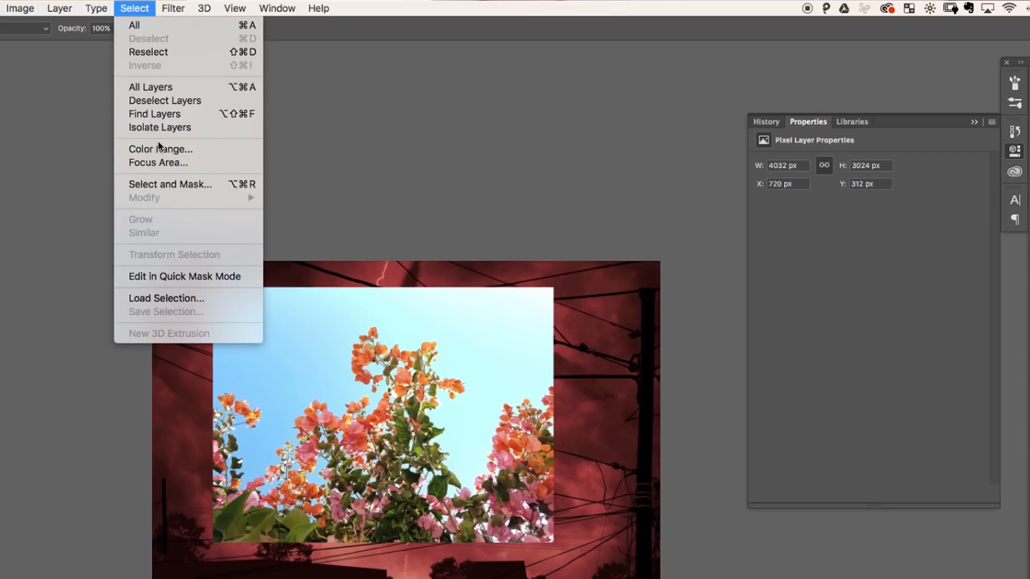
Remove the blossom photo's sky with Color Range samples and scale the foliage silhouette into place.
click(160, 149)
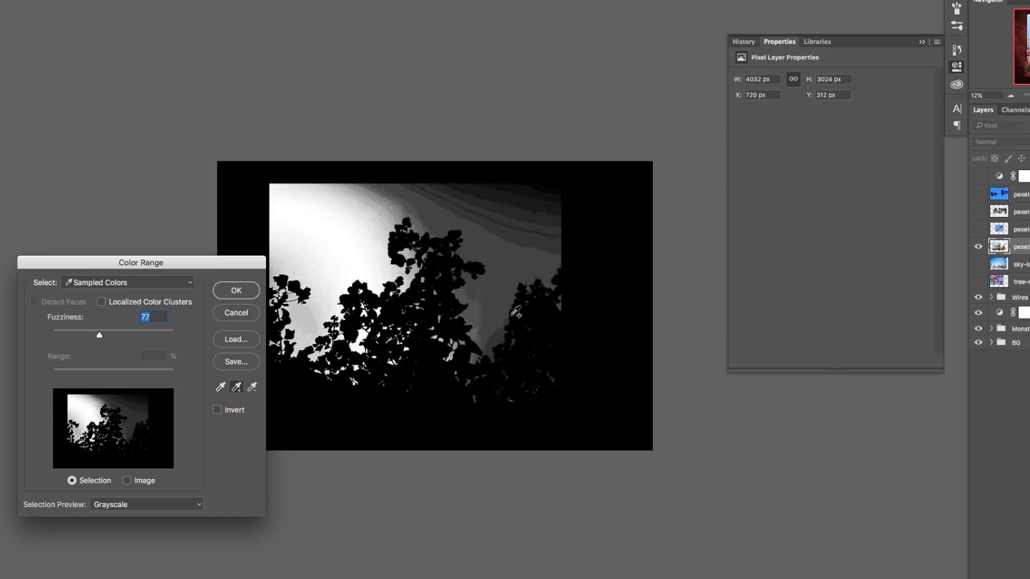
click(553, 189)
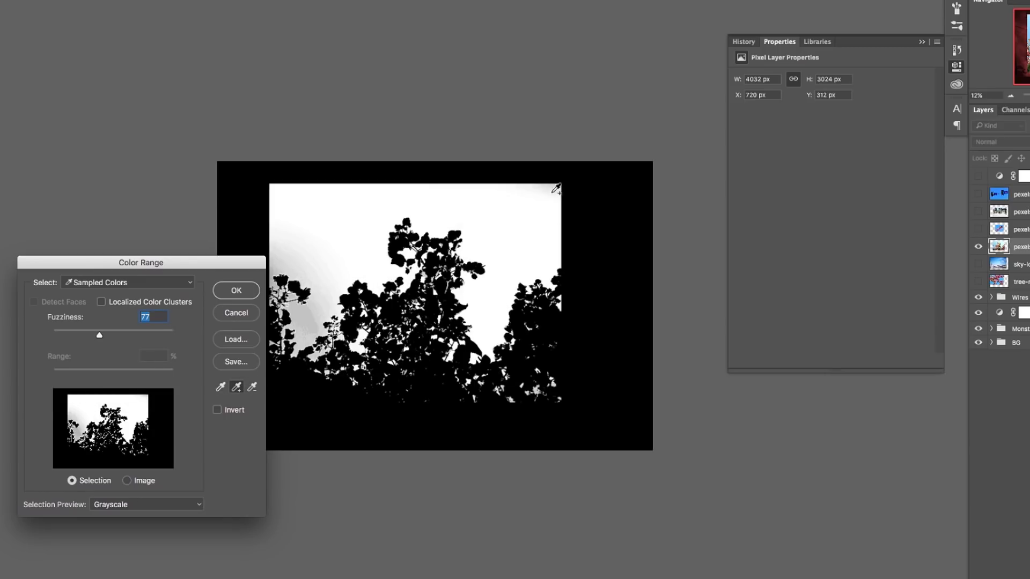
click(235, 291)
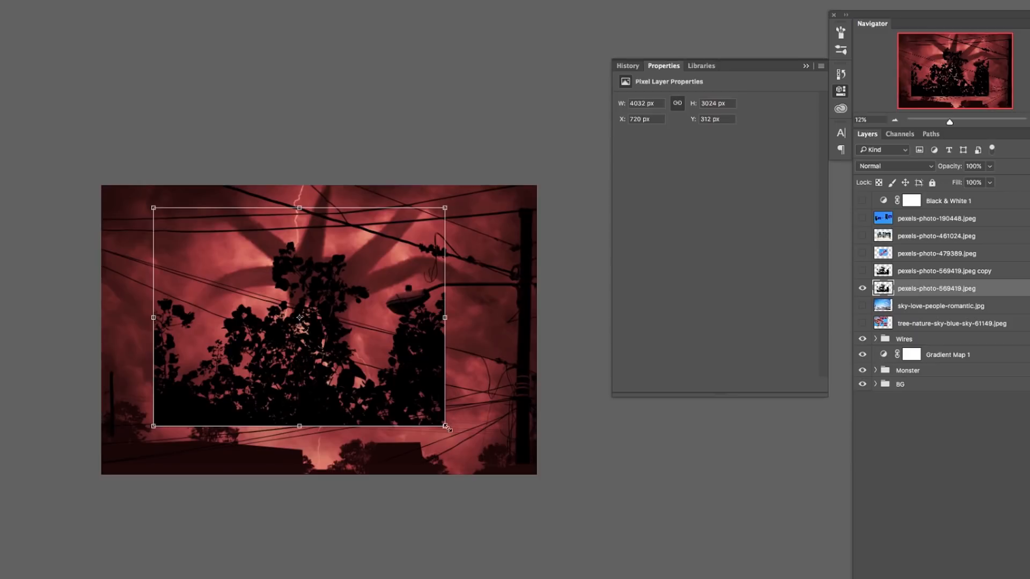
drag(446, 427, 185, 272)
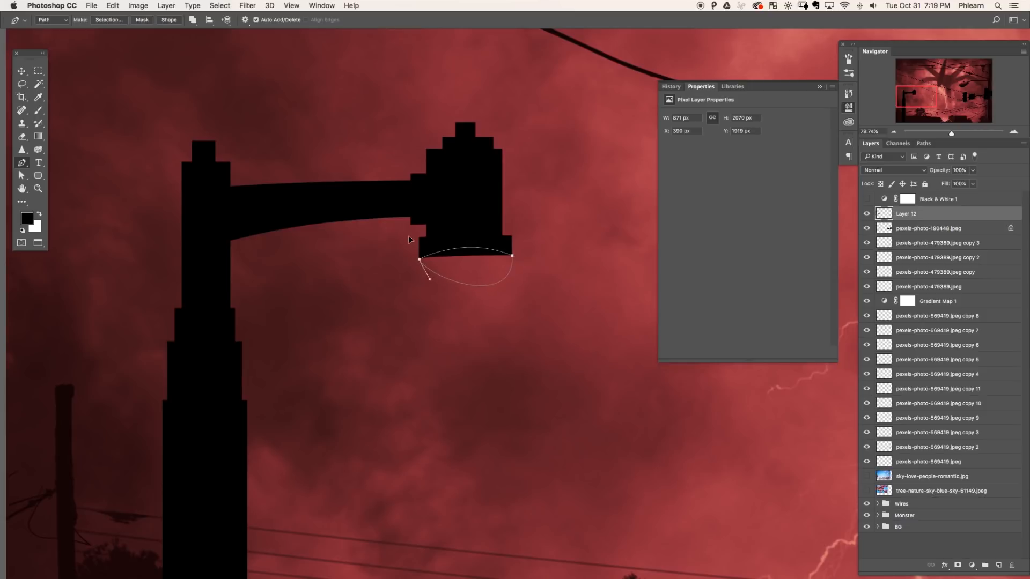
Fill the lamp bulb with a pale cyan foreground colour and move the smaller lamppost copy to the left.
click(26, 218)
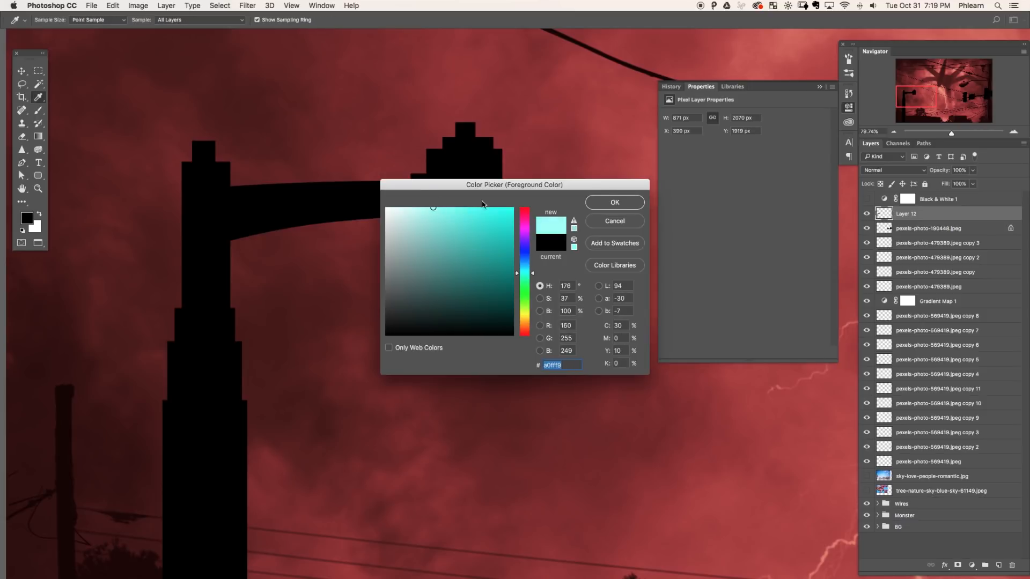
click(612, 202)
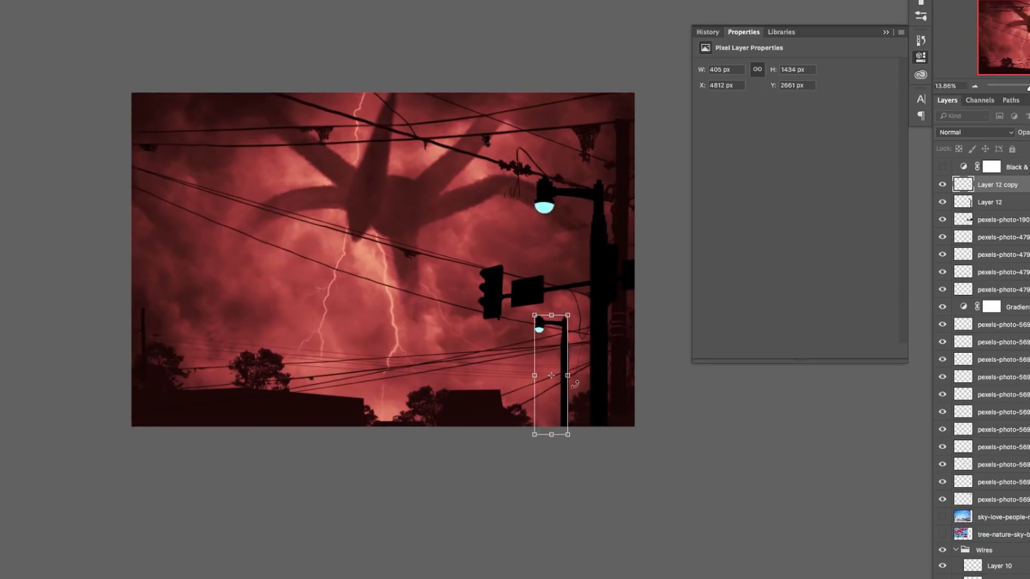
drag(552, 375, 174, 348)
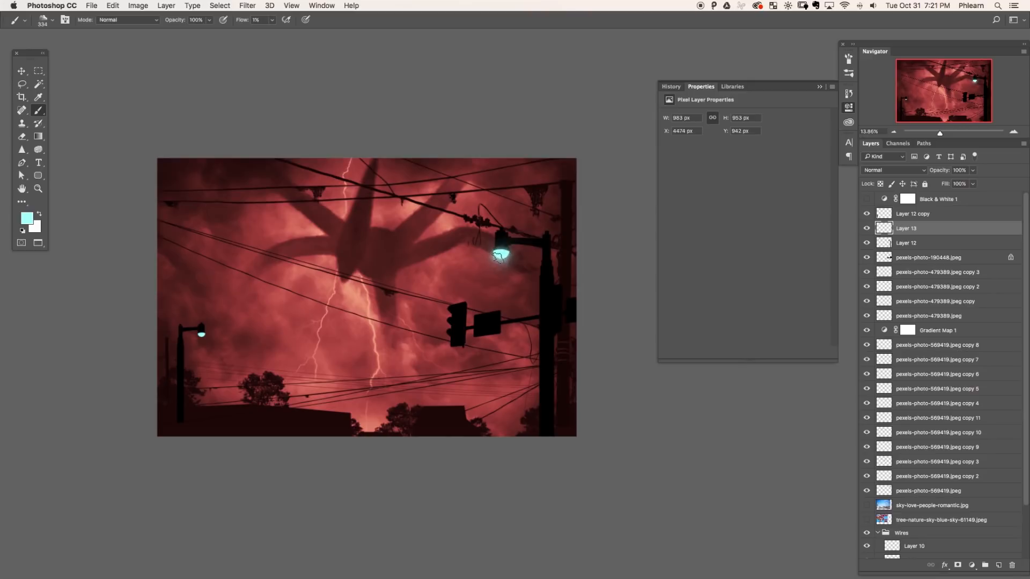
Paint a soft cyan glow around the large lamppost's bulb on its own layer.
drag(499, 257, 495, 282)
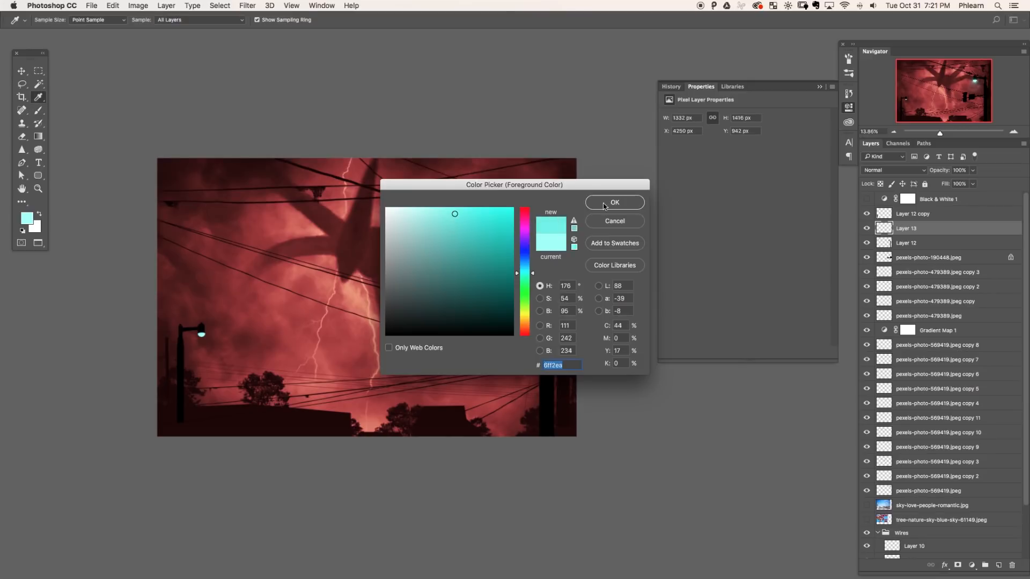
click(614, 203)
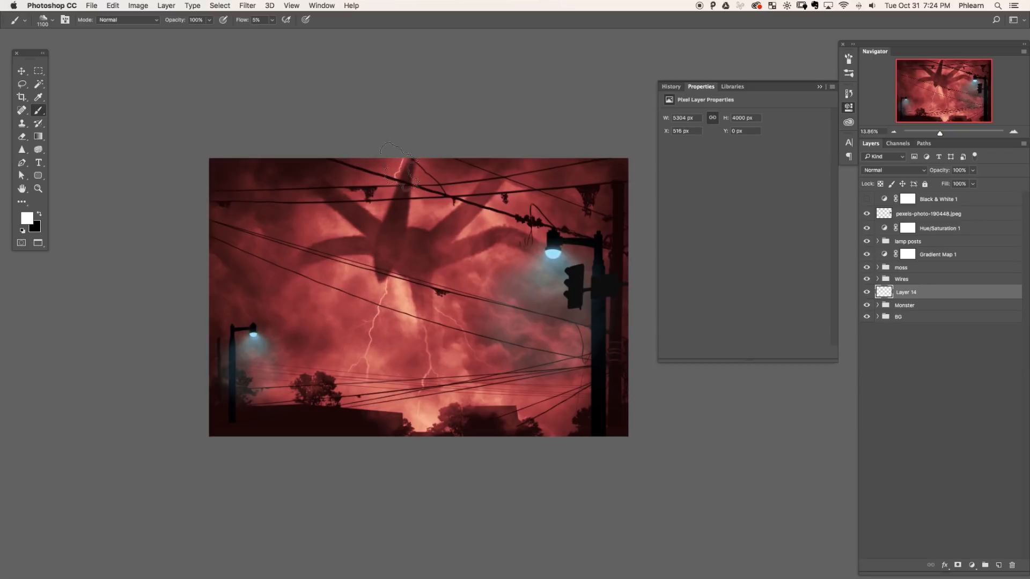
Brush faint white haze into the scene on Layer 14 above the grouped layers.
drag(394, 161, 450, 223)
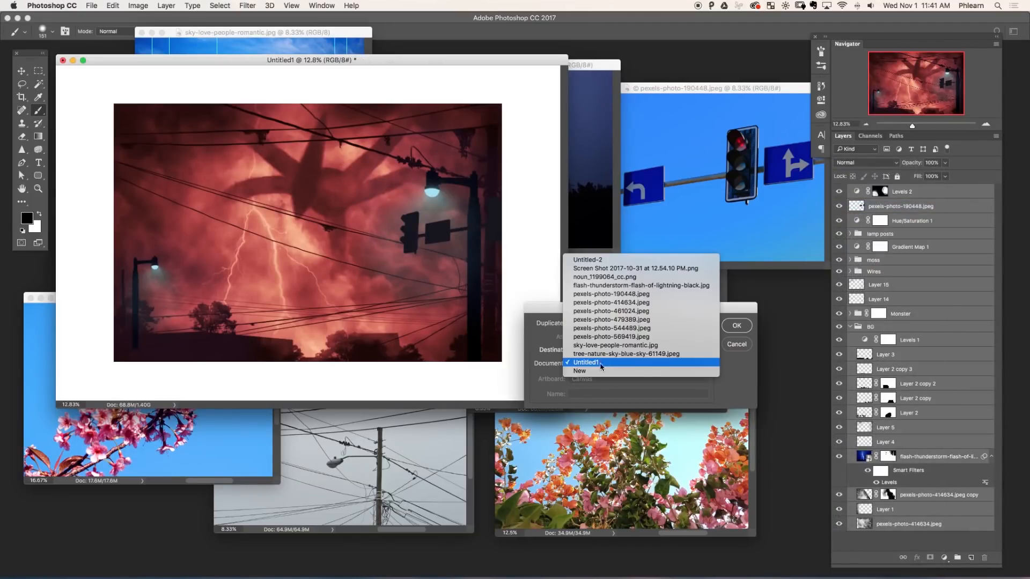
Duplicate the layers into Untitled1 and bring up Image Size for resizing.
click(138, 5)
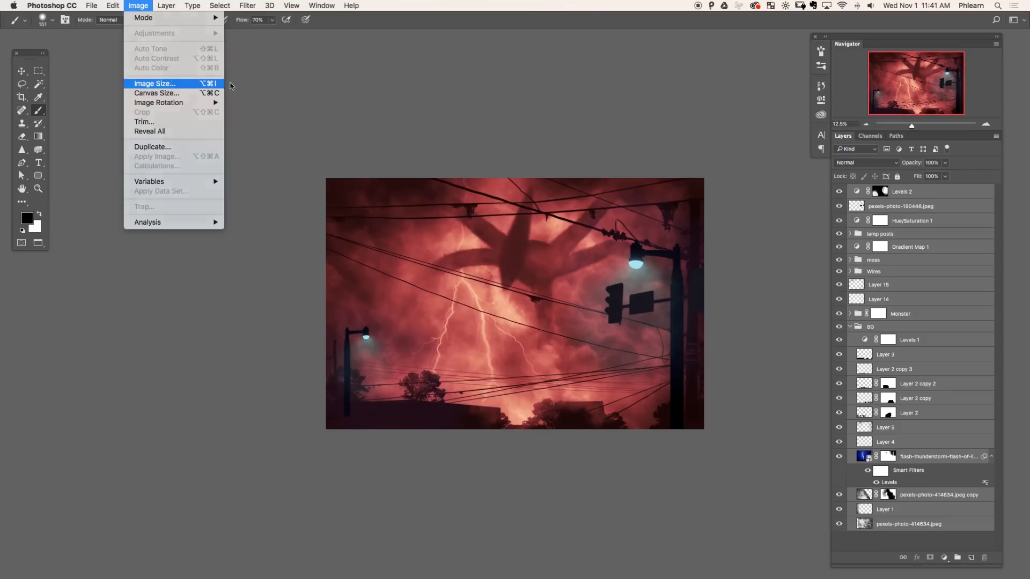
click(153, 84)
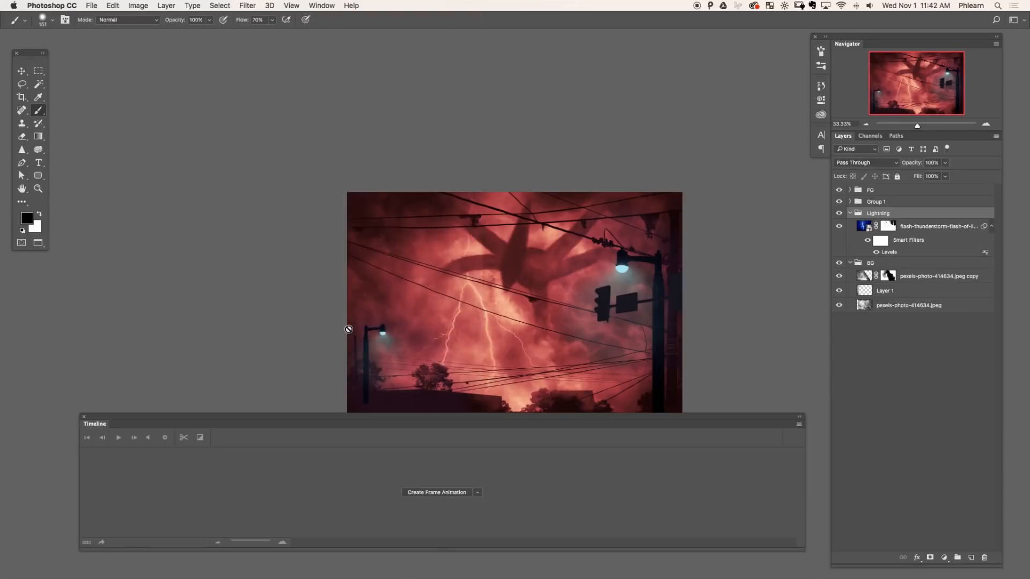
Create a video timeline in the Timeline panel for the FG, Lightning and BG groups.
click(476, 492)
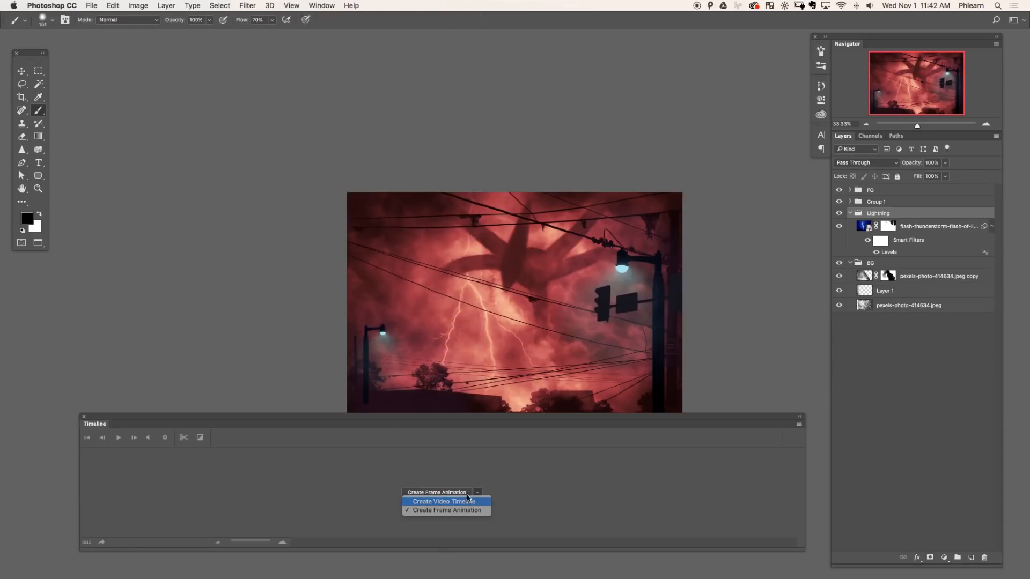
click(444, 501)
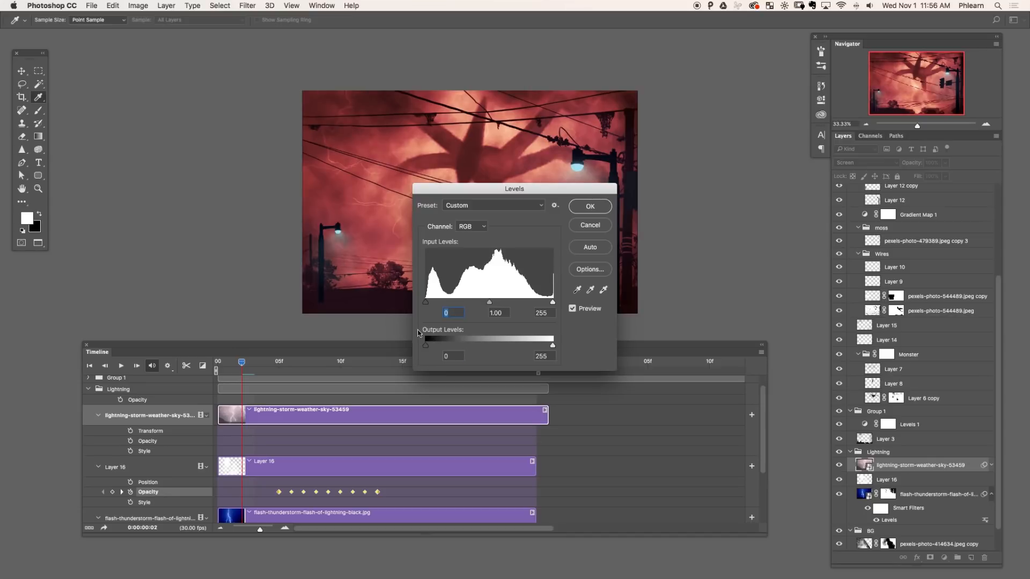
Darken the lightning photo with Levels, raising the black input to 72 so mainly the bolts show.
drag(426, 303, 461, 302)
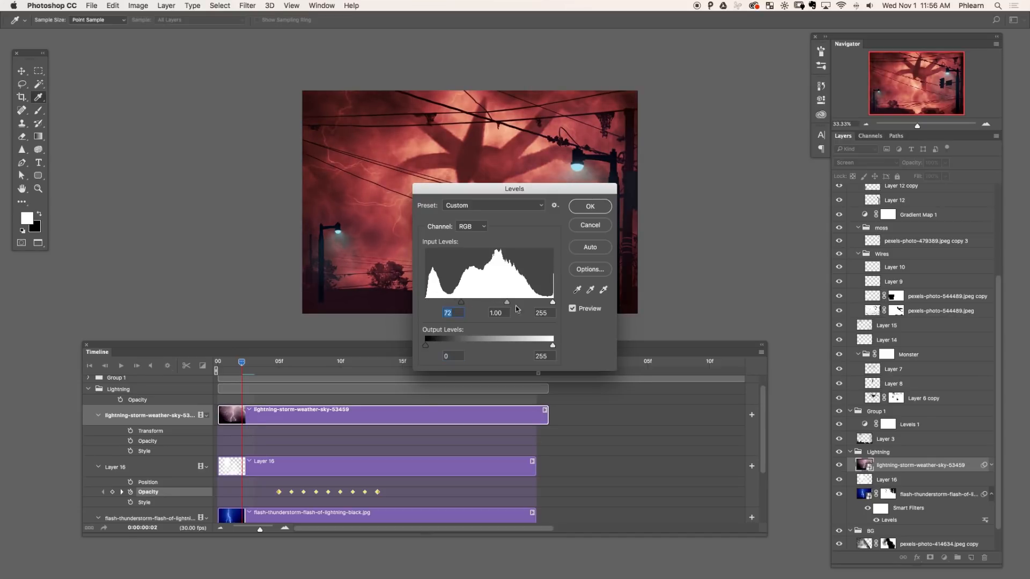
click(589, 206)
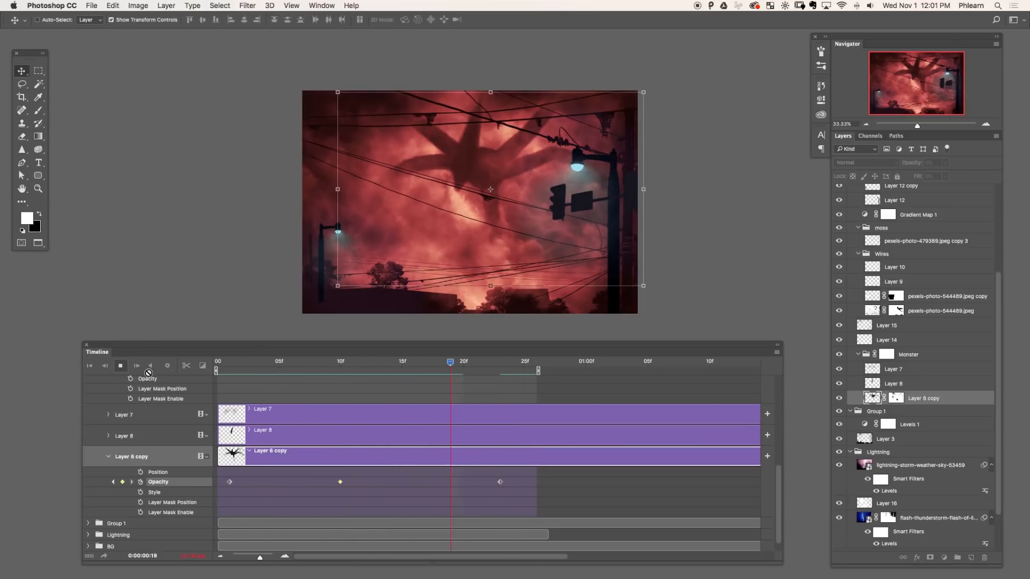
Stop the animation preview after checking the monster's opacity fade.
click(91, 5)
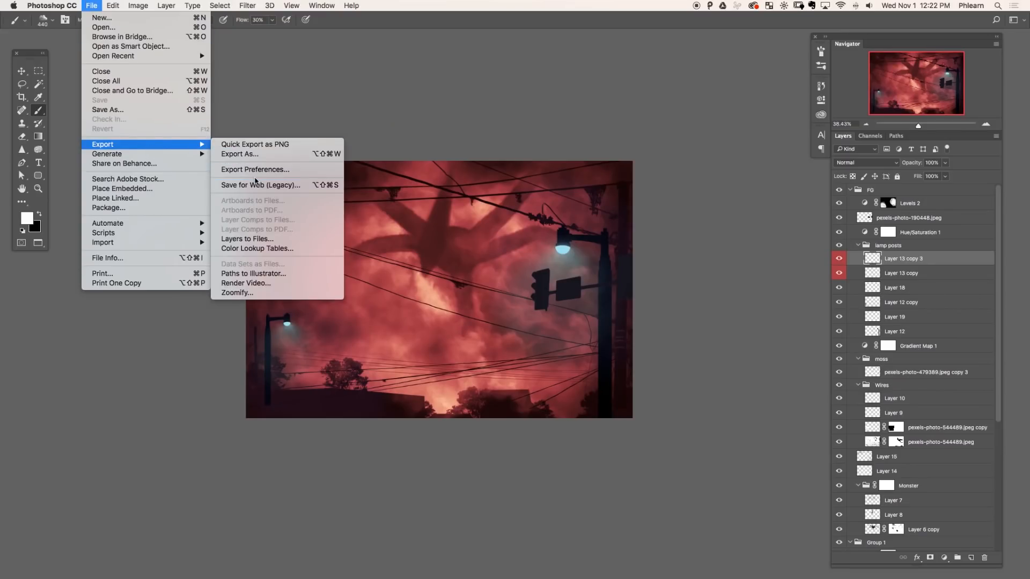
Export via Save for Web (Legacy) as a GIF that loops forever.
click(260, 185)
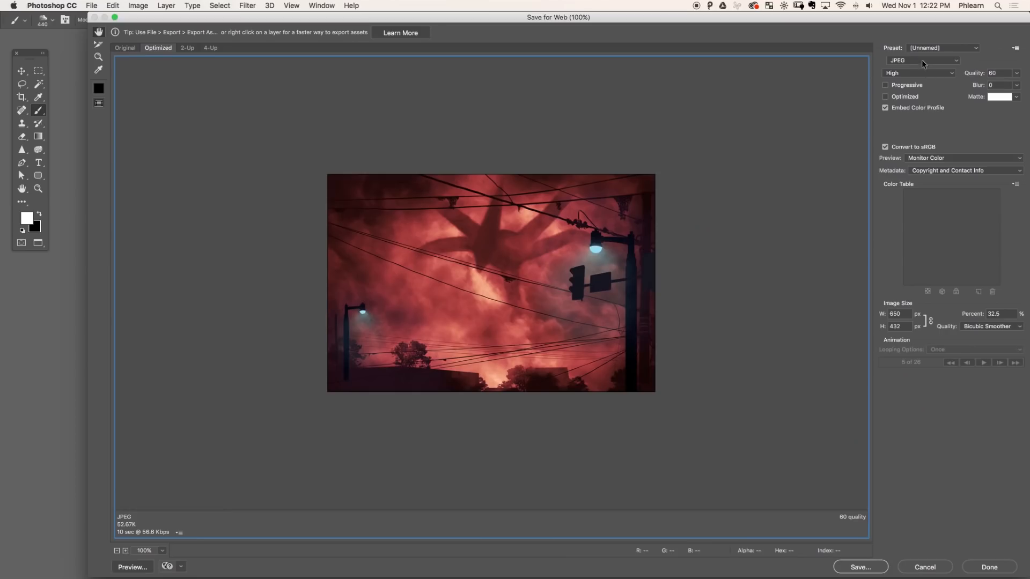
mouse_move(923, 60)
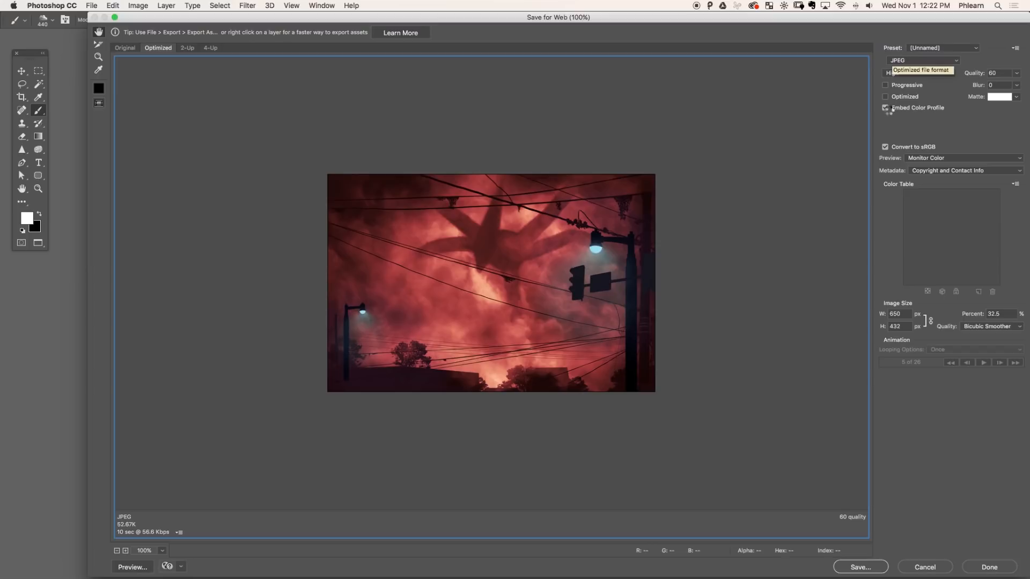
click(923, 61)
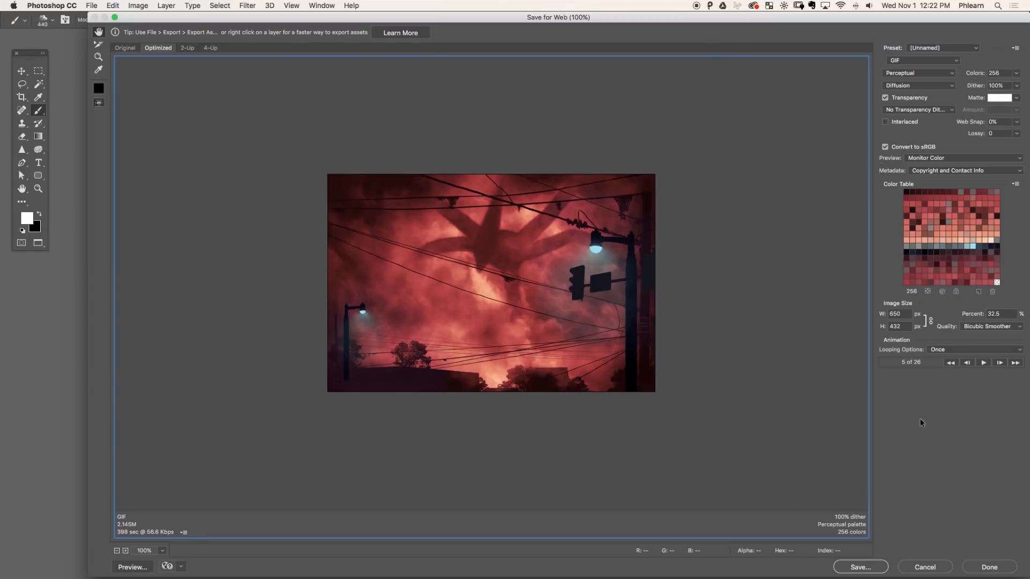
click(975, 348)
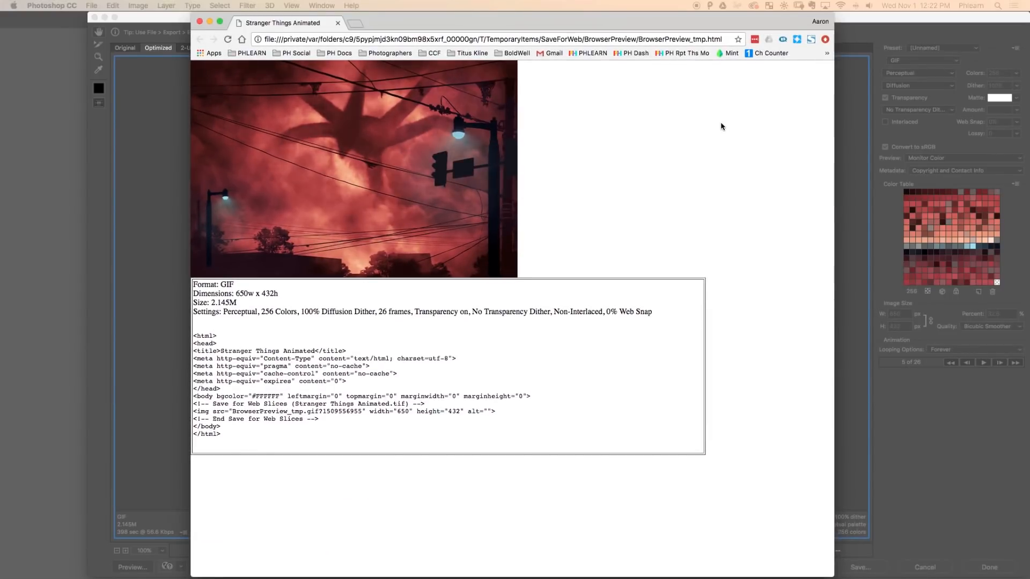
Preview the 26-frame, 650 × 432 GIF animation in the browser.
click(91, 5)
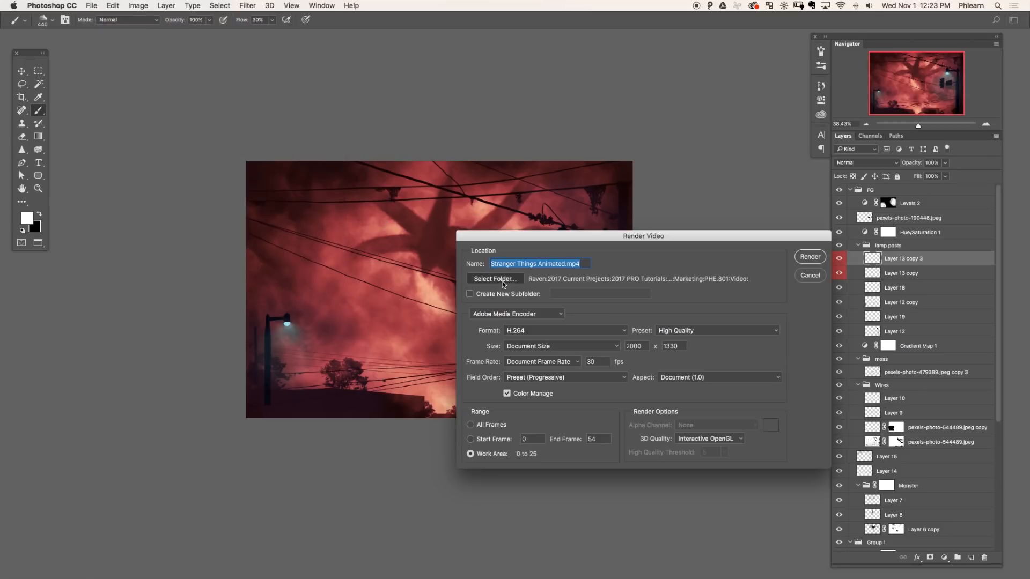
Render the animation as the H.264 MP4 video 'Stranger Things Animated.mp4'.
click(809, 256)
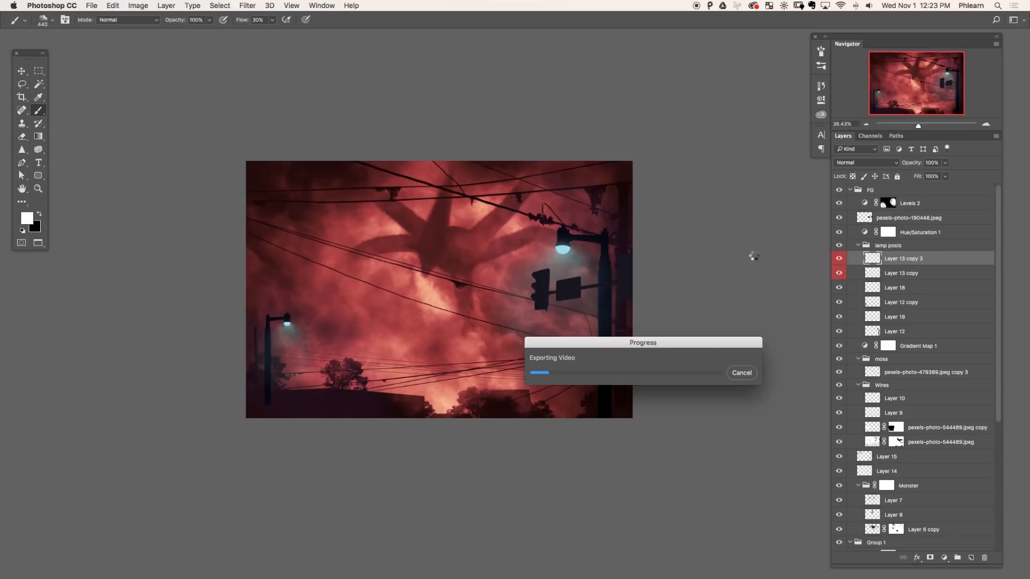